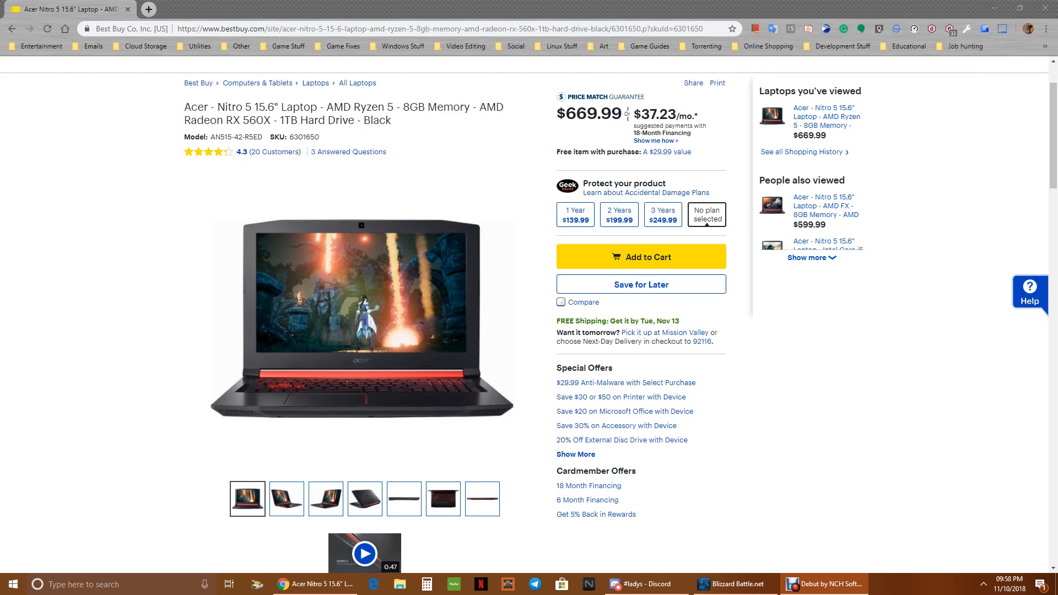
Step: Highlight the Acer Nitro 5 title and AMD Ryzen 5 text, then minimize Chrome to the desktop
{"action": "triple_click", "coordinate": [346, 106]}
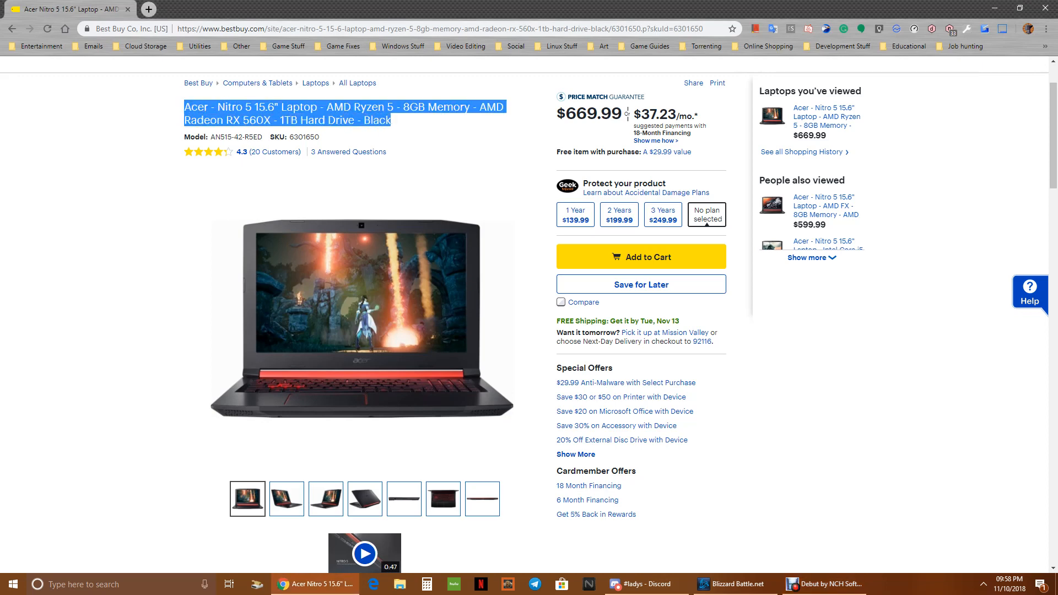
{"action": "left_click", "coordinate": [351, 304]}
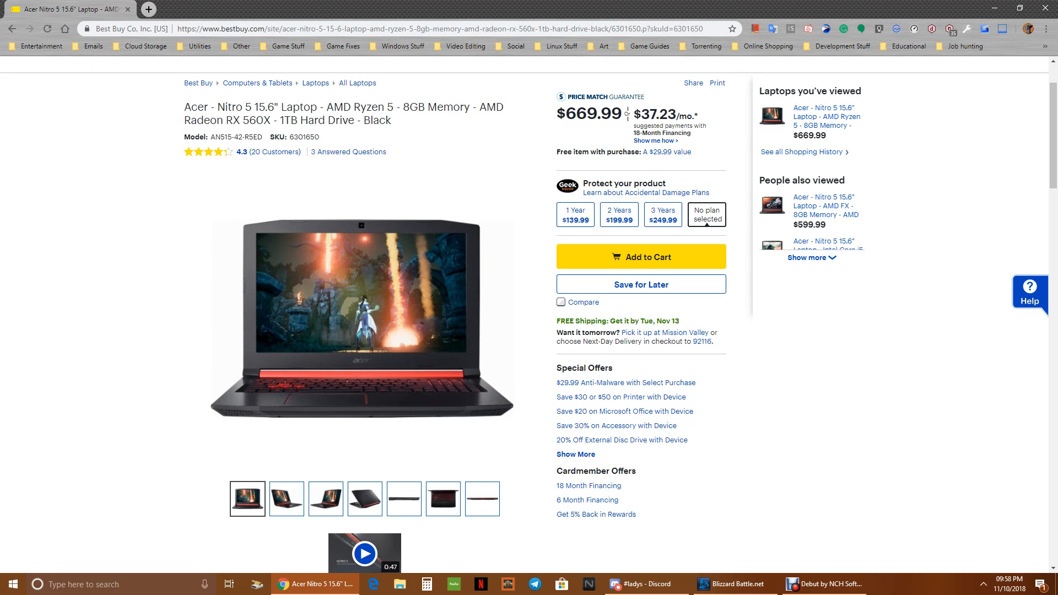
{"action": "double_click", "coordinate": [360, 106]}
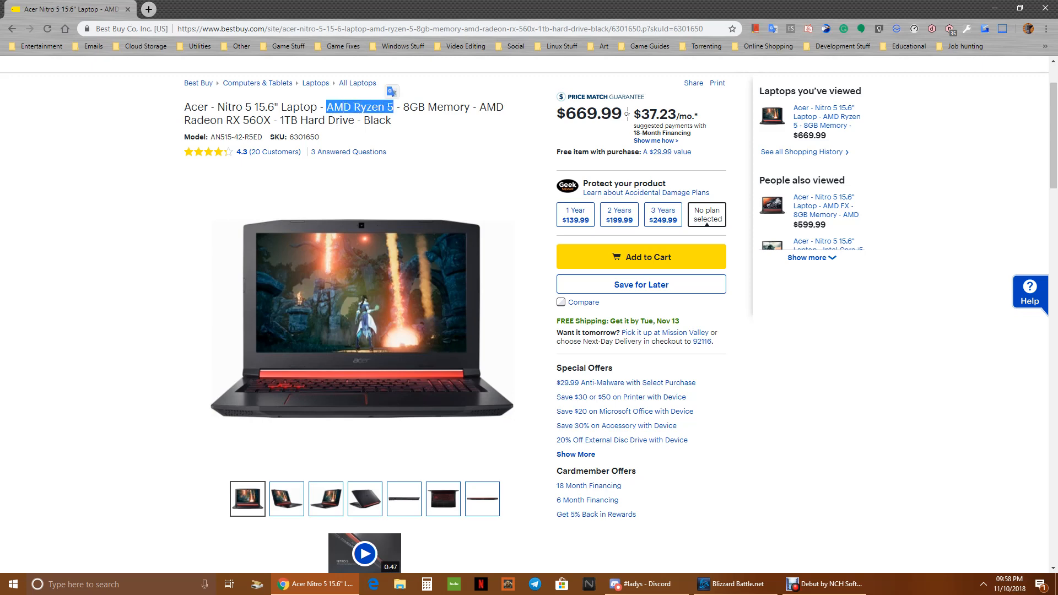
{"action": "double_click", "coordinate": [223, 120]}
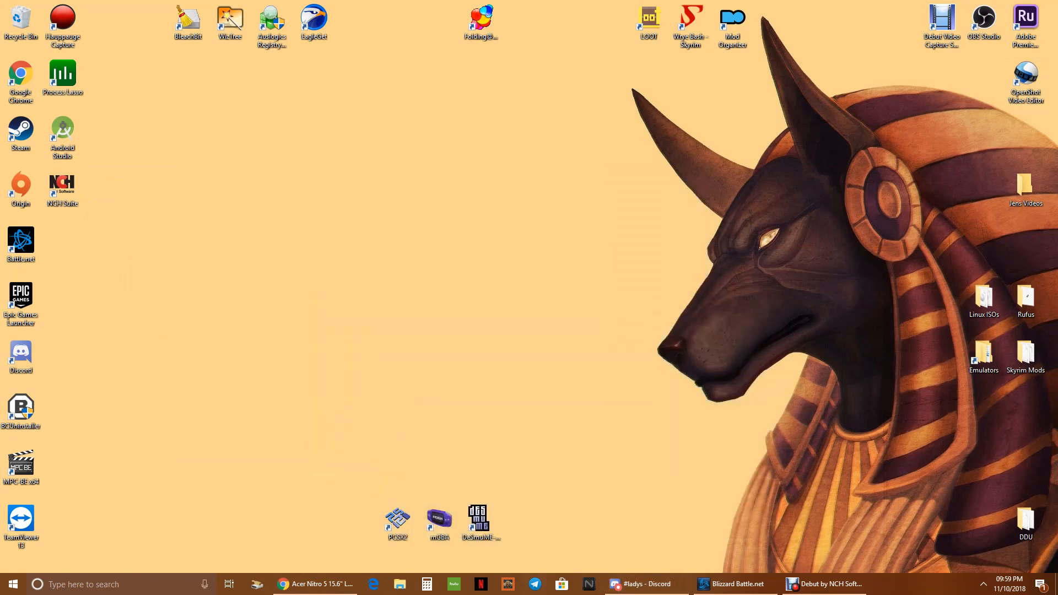
Step: Reach Power Options from the battery icon in the hidden system tray
{"action": "left_click", "coordinate": [313, 583]}
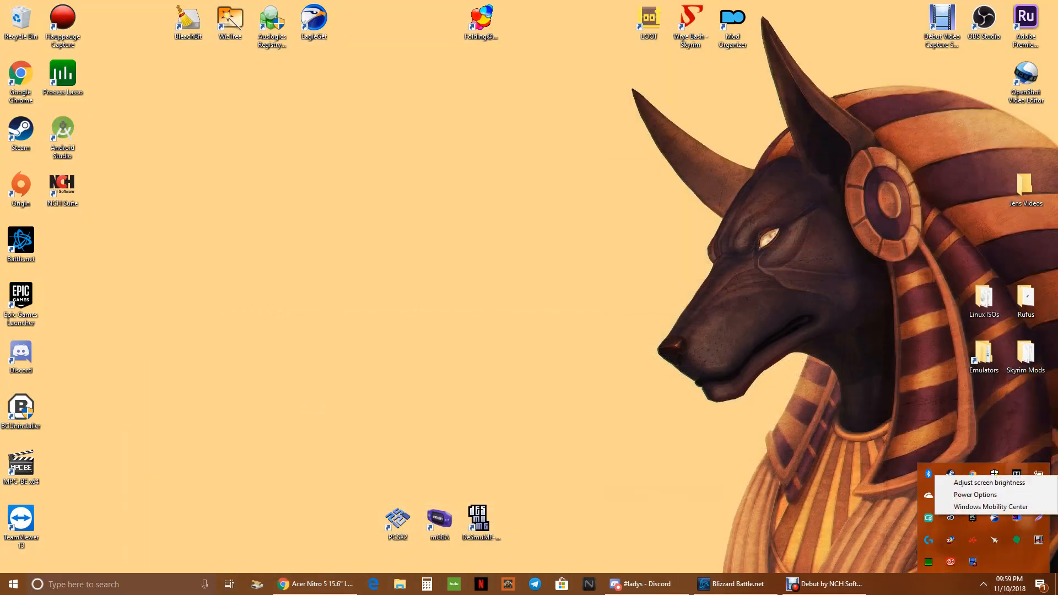
{"action": "left_click", "coordinate": [974, 495]}
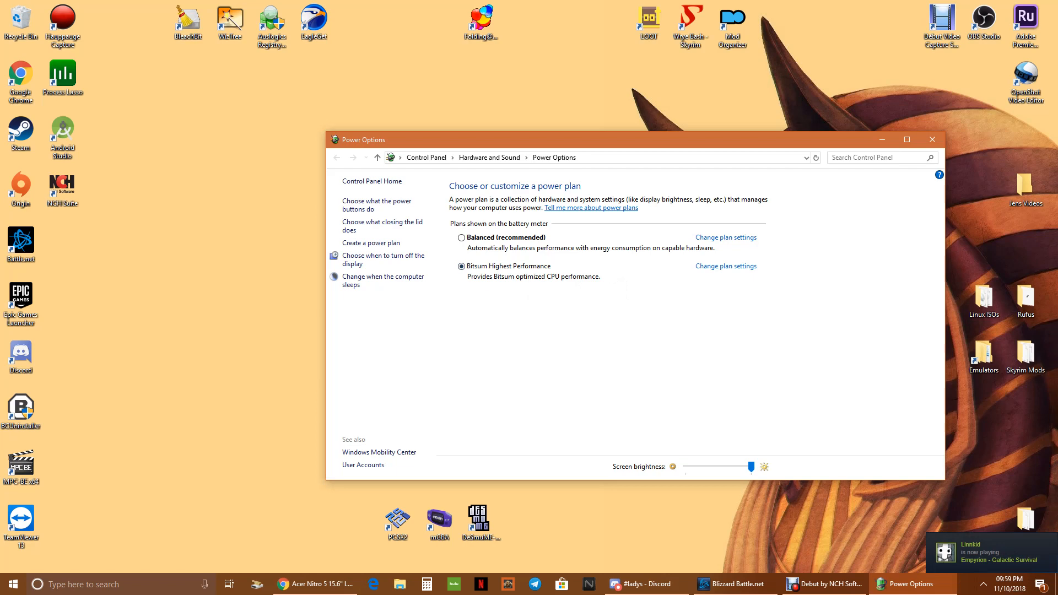
Step: Bring up the Bitsum Highest Performance plan's advanced power settings dialog
{"action": "left_click", "coordinate": [724, 265]}
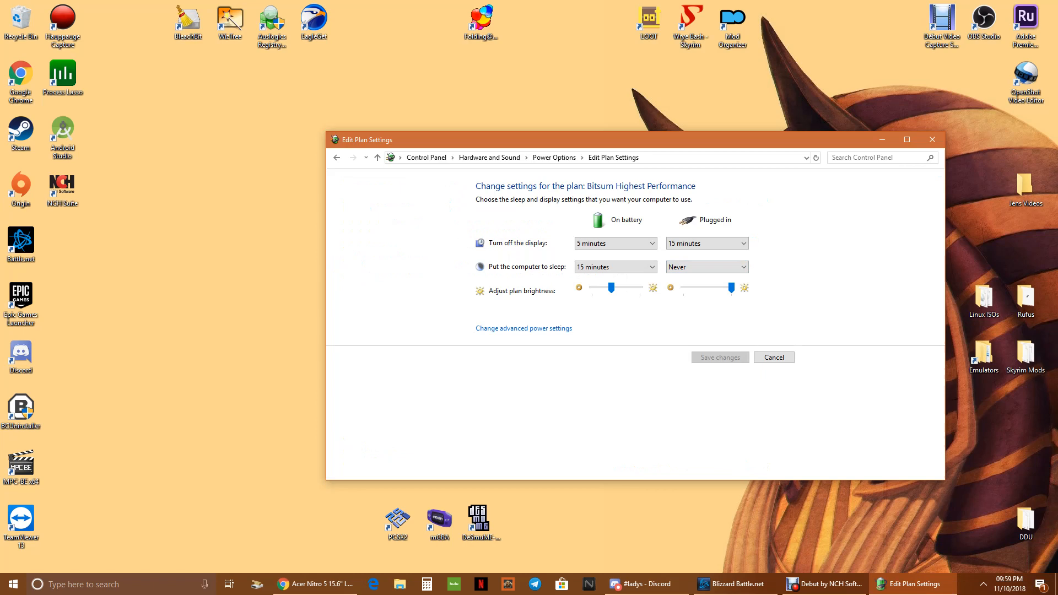
{"action": "left_click", "coordinate": [524, 328]}
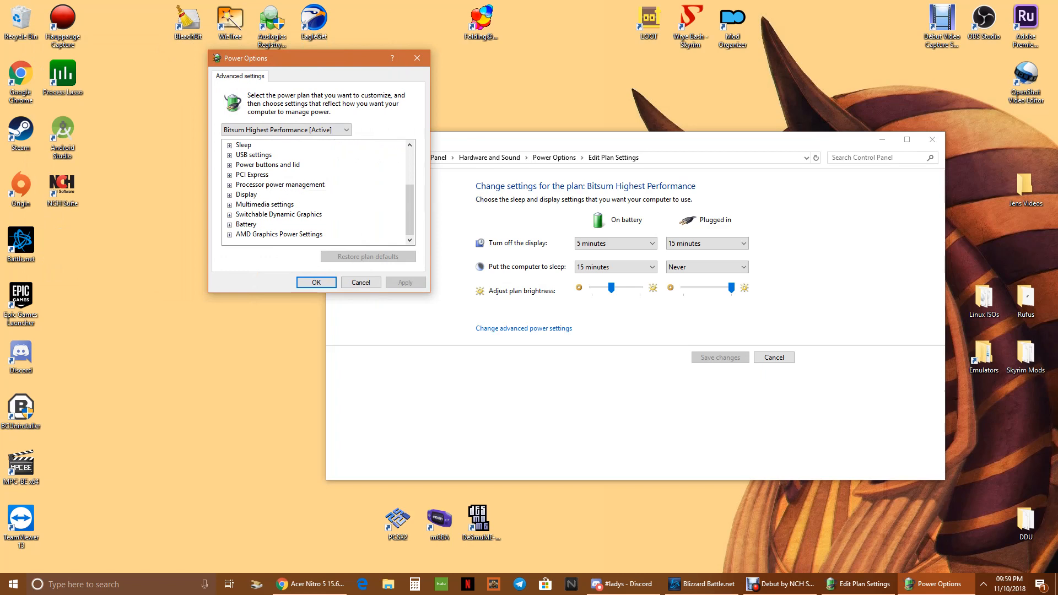
Step: Expand Switchable Dynamic Graphics > Global Settings and show the Plugged in mode choices
{"action": "left_click", "coordinate": [229, 214]}
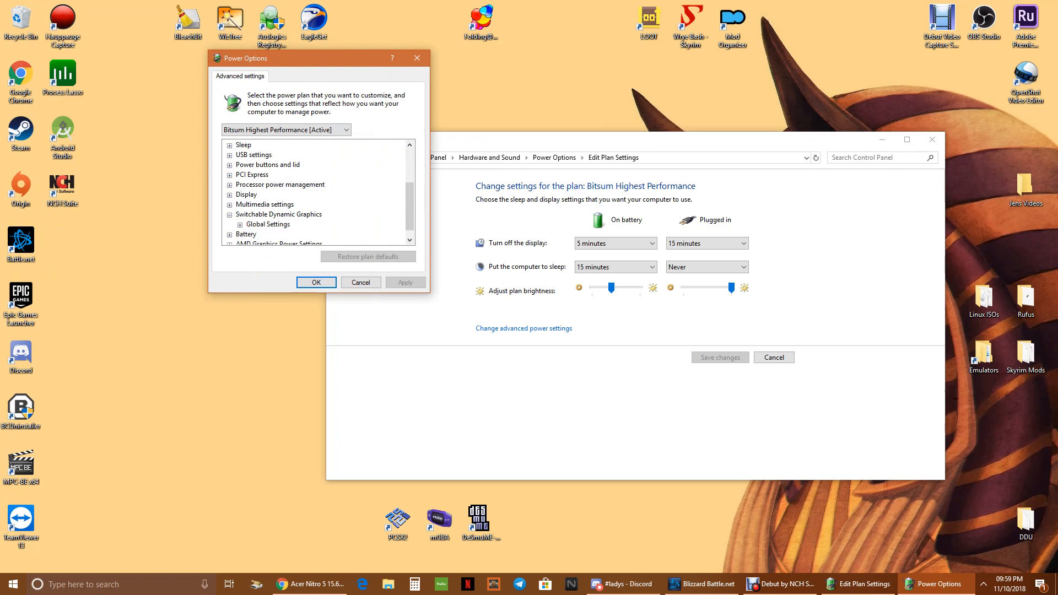
{"action": "left_click", "coordinate": [238, 223]}
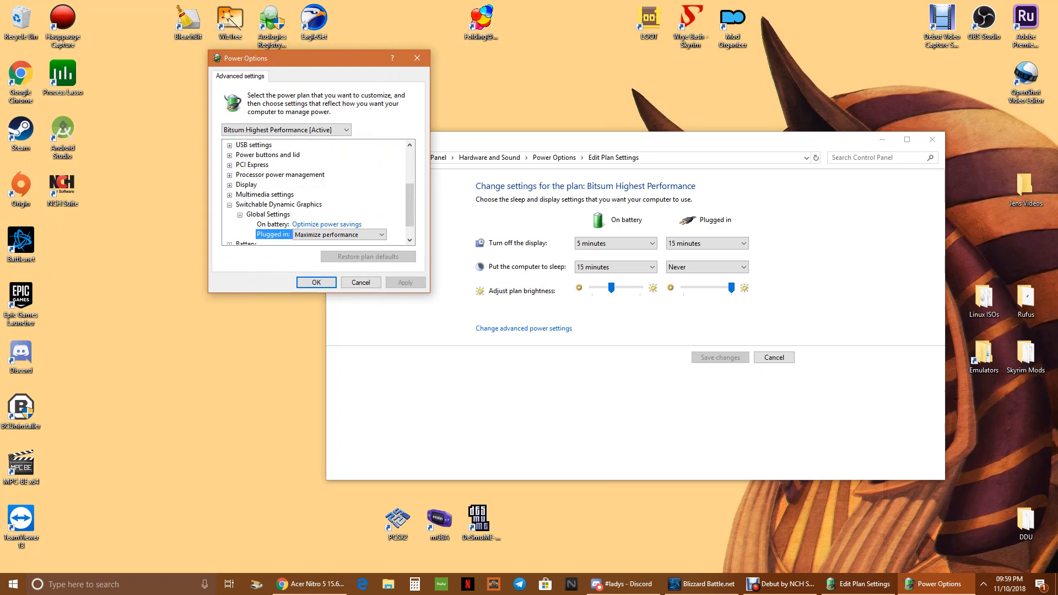
{"action": "left_click", "coordinate": [382, 234]}
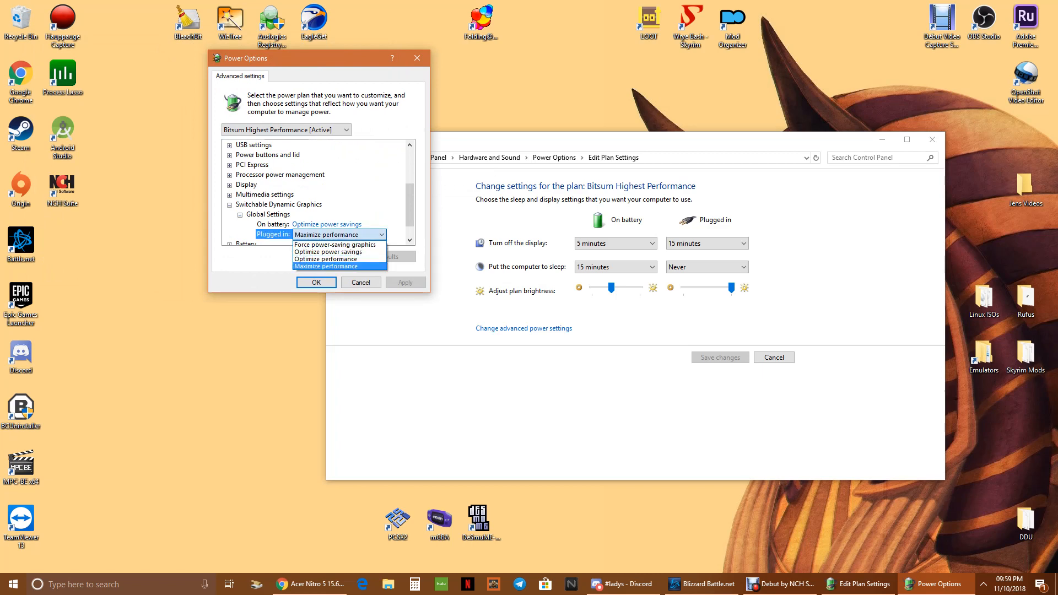
{"action": "mouse_move", "coordinate": [326, 259]}
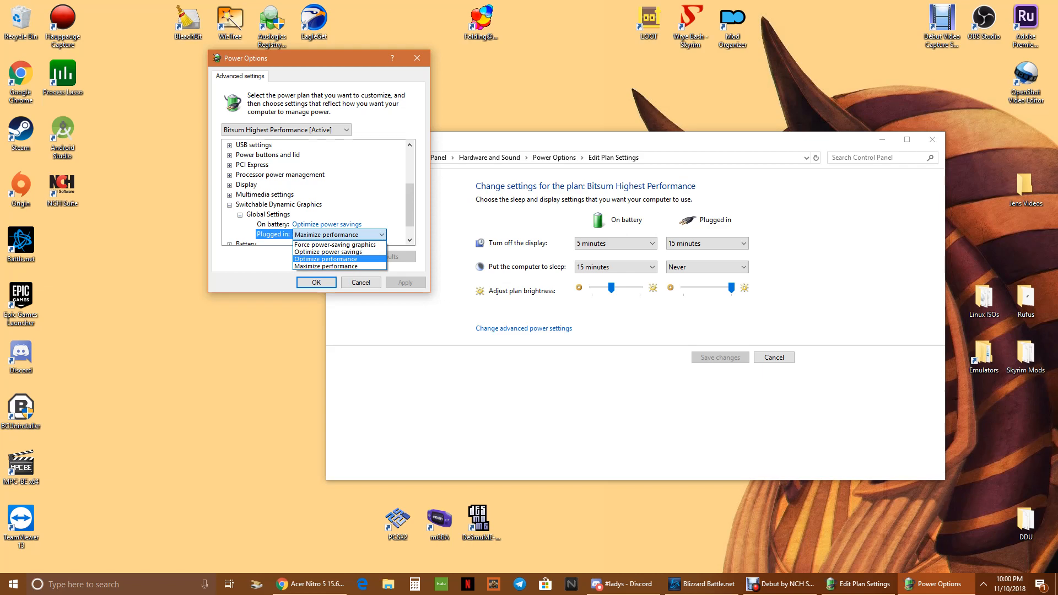
Step: Keep Maximize performance plugged in and Optimize power savings on battery, then apply
{"action": "left_click", "coordinate": [327, 266]}
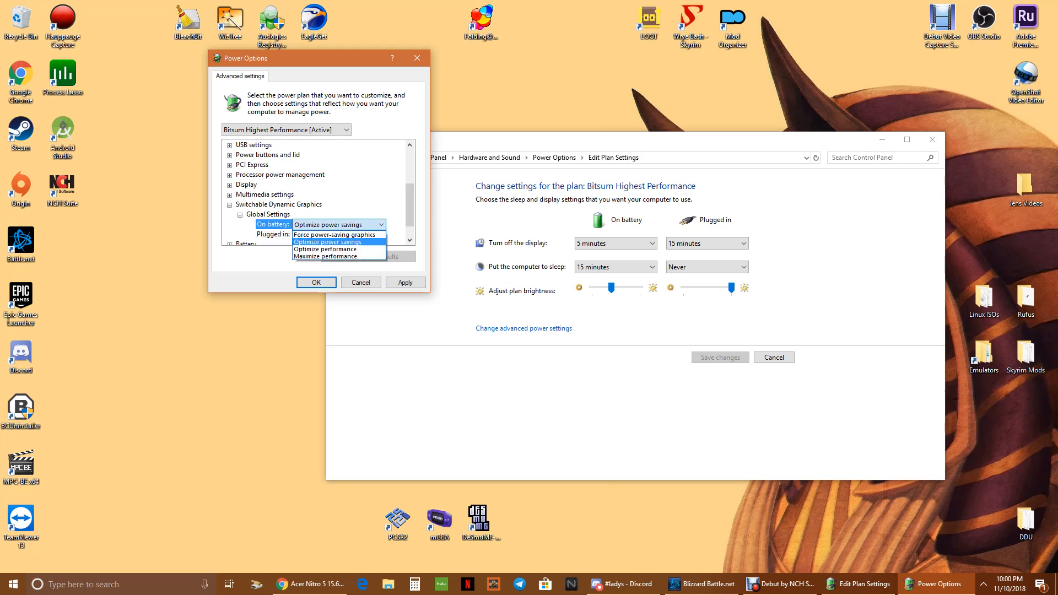
{"action": "left_click", "coordinate": [325, 256]}
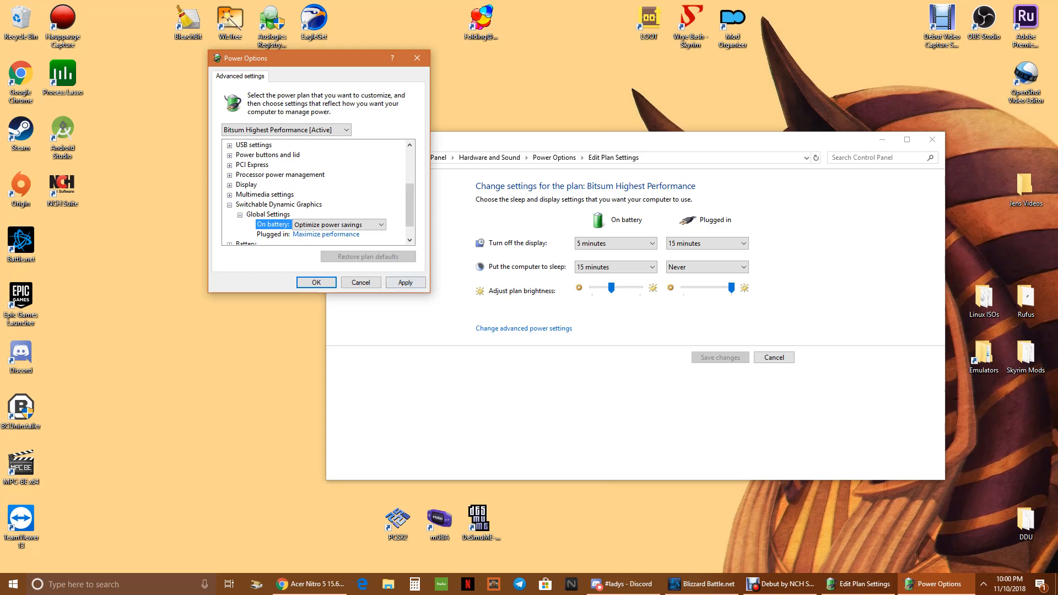
{"action": "left_click", "coordinate": [405, 282]}
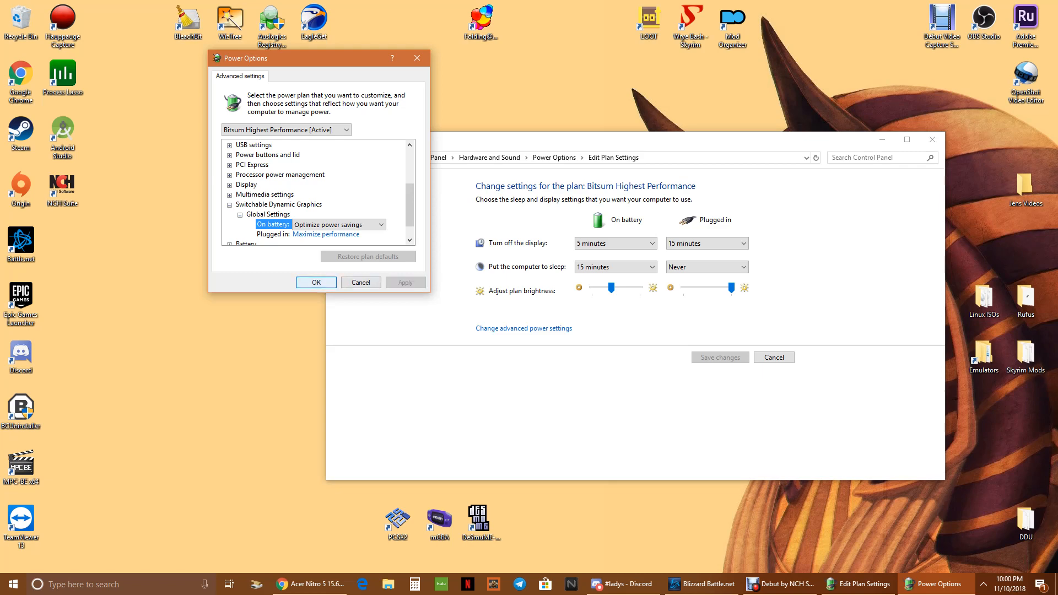